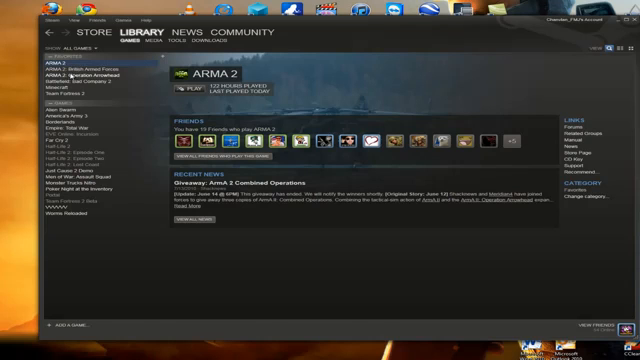
- Open the Local Files properties for ARMA 2: Operation Arrowhead from the library
left_click(70, 65)
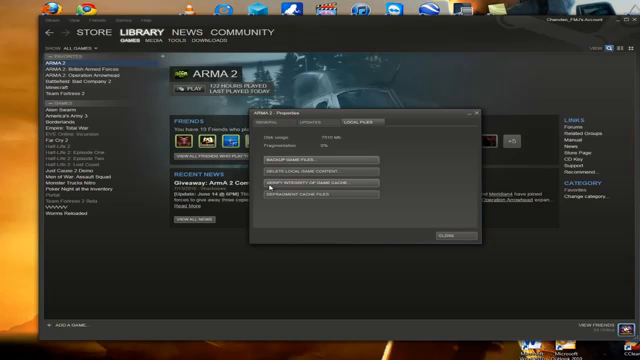
mouse_move(425, 193)
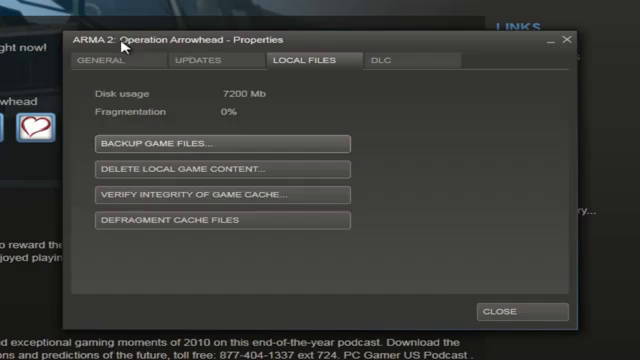
mouse_move(401, 259)
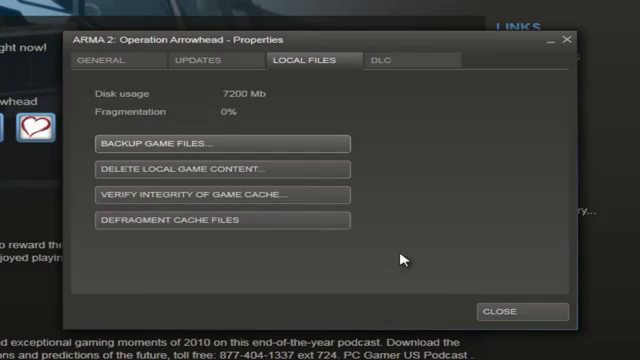
- Close Properties and cancel the Operation Arrowhead launch options without starting the game
left_click(503, 311)
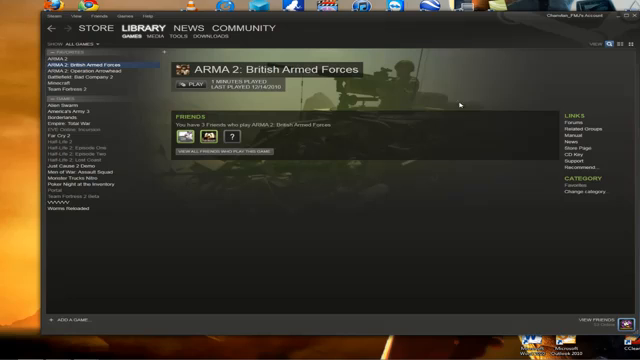
mouse_move(82, 305)
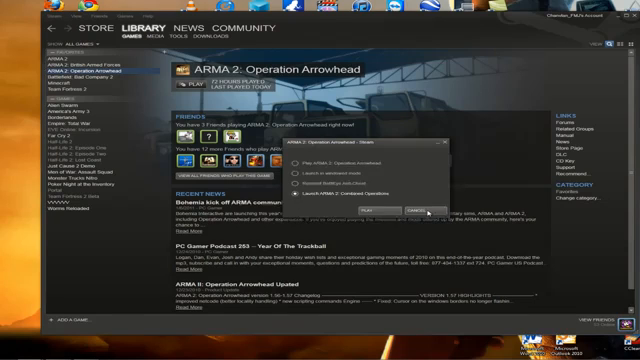
left_click(403, 211)
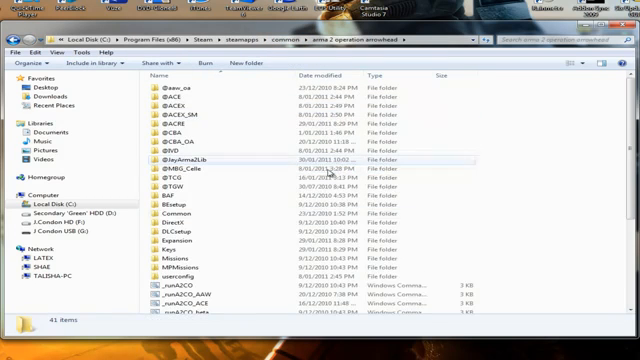
- Scroll the arma 2 operation arrowhead folder and select the _runA2CO script
scroll("down", 3)
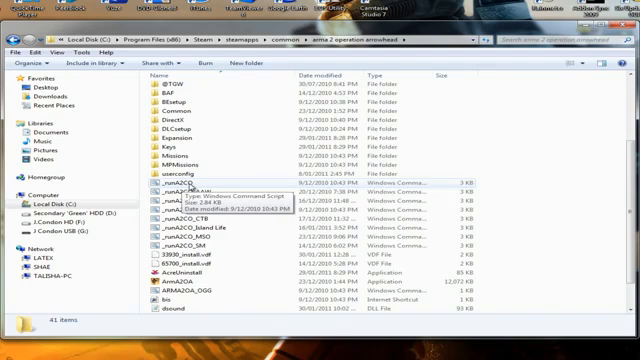
left_click(175, 186)
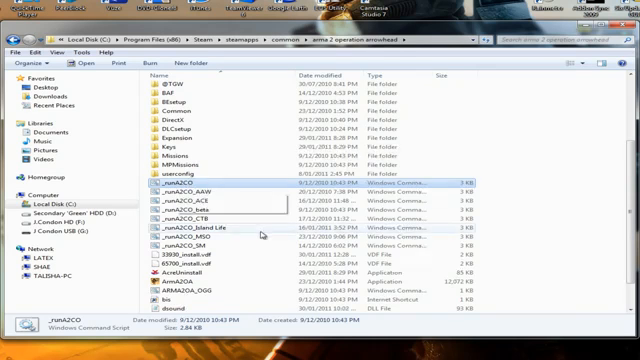
scroll("down", 3)
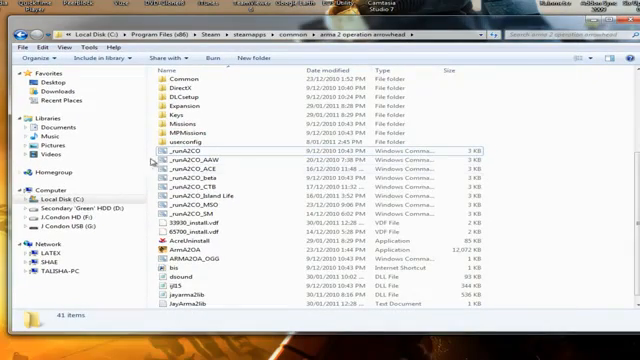
mouse_move(180, 185)
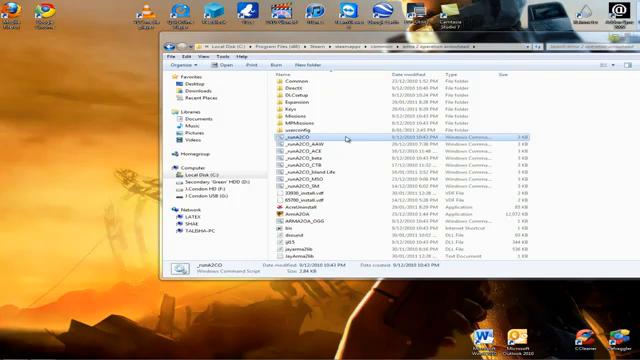
mouse_move(350, 133)
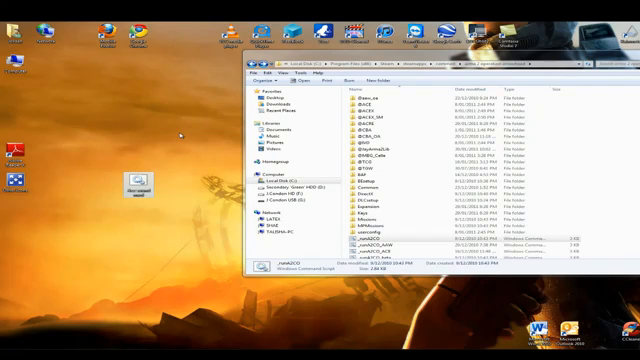
- Append ACEX_SM to the -mod= list in the desktop Ace sound mod script
right_click(132, 190)
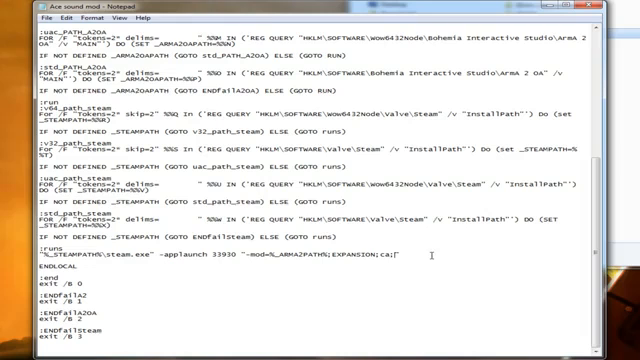
type("ACEX_SM")
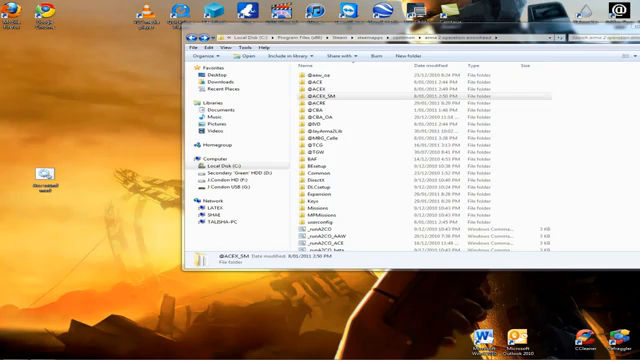
scroll("down", 3)
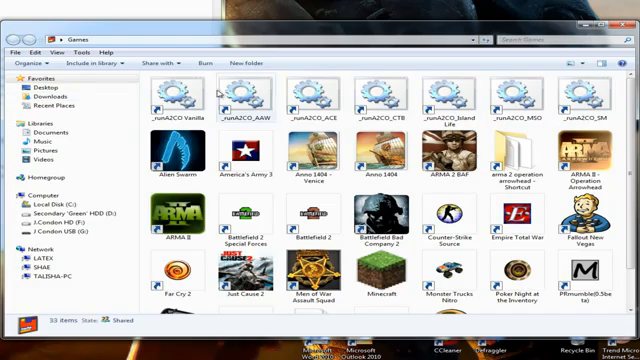
left_click(579, 95)
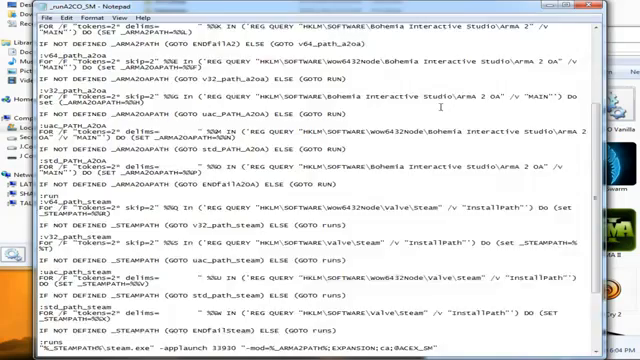
- Scroll through the Combined Operations batch file before closing Notepad
scroll("down", 3)
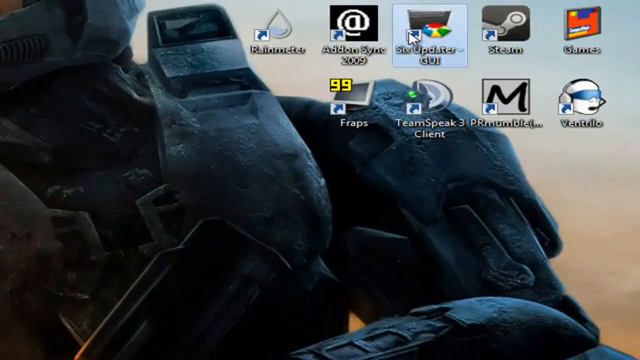
- Launch the Six Updater - GUI desktop shortcut to boot the web client
double_click(425, 30)
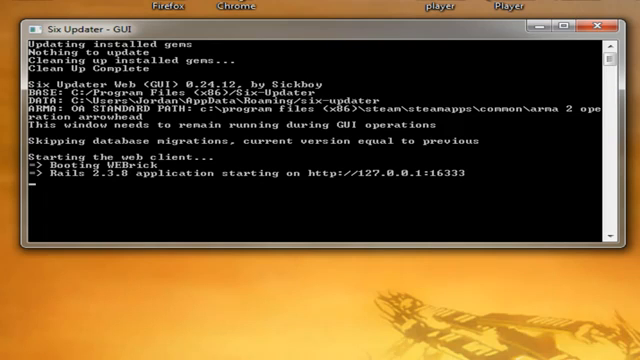
mouse_move(442, 89)
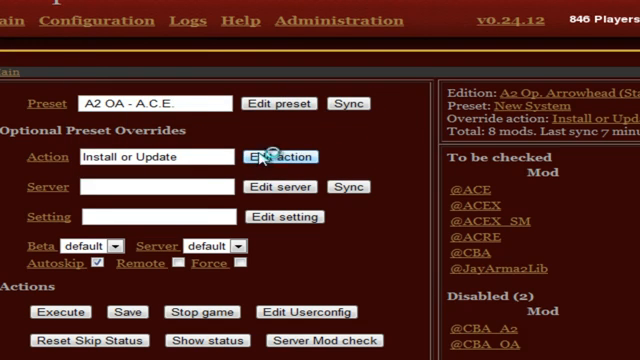
- From the presets list, open a blank Create New preset form
left_click(99, 20)
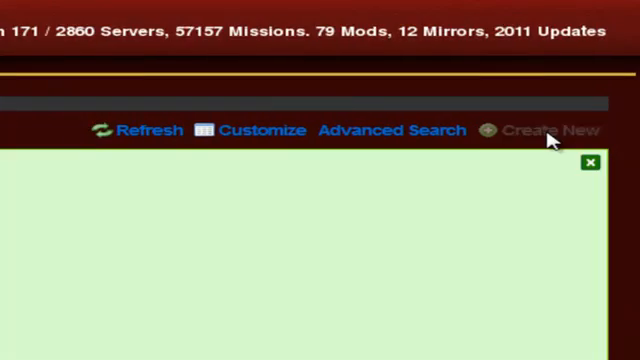
left_click(543, 131)
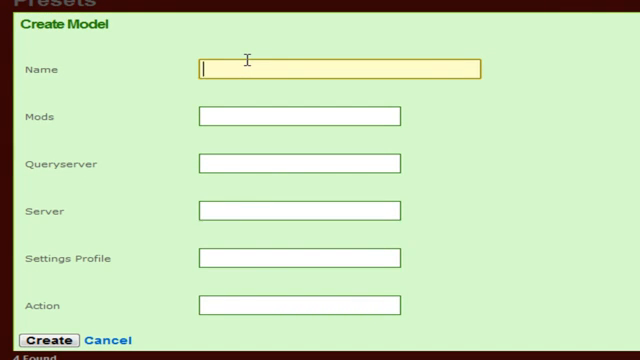
- Name the preset 'My preset' and add cba, JayArma2Lib (jm) and acre mods
type("My preset")
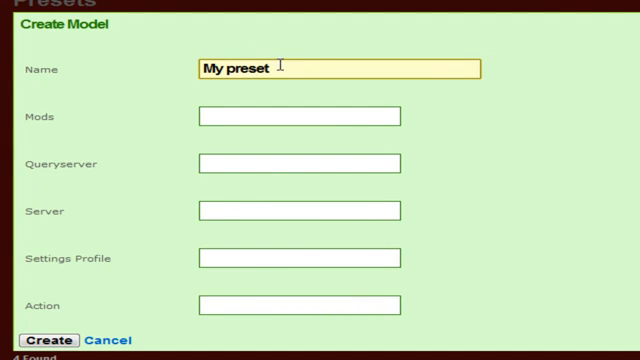
left_click(297, 116)
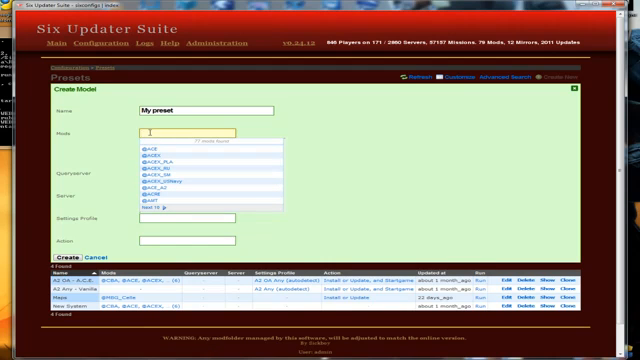
type("cba")
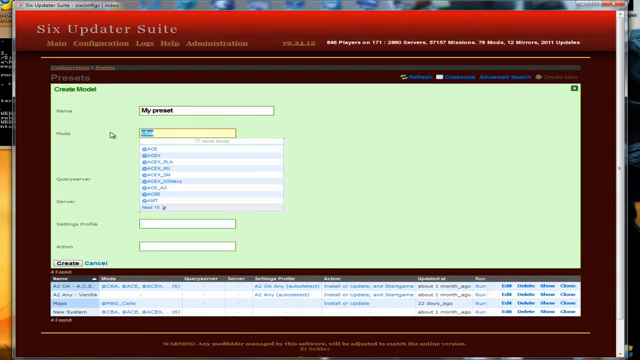
type("jm")
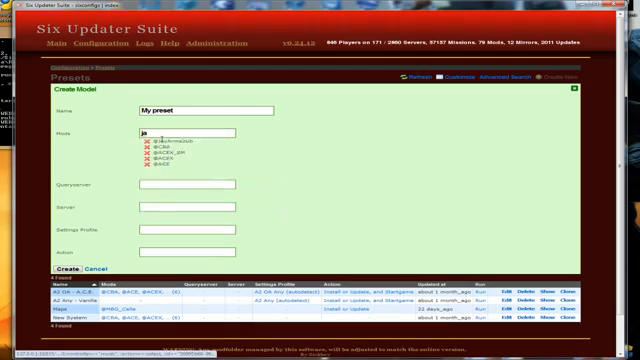
type("acre")
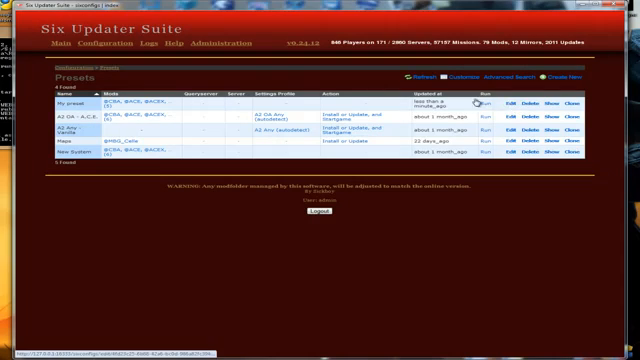
- Run My preset from the Presets list so it becomes active on Main
left_click(511, 104)
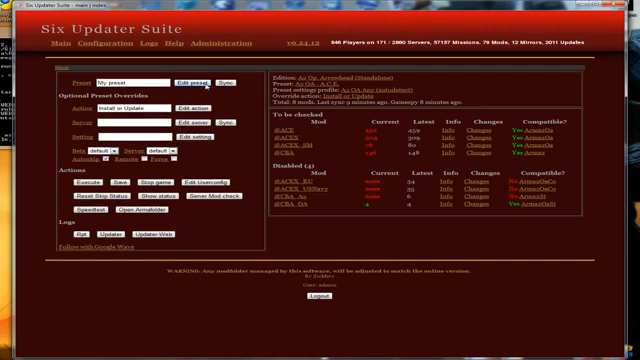
left_click(206, 77)
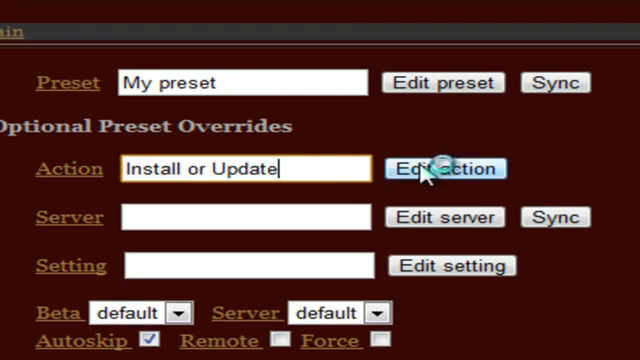
mouse_move(340, 170)
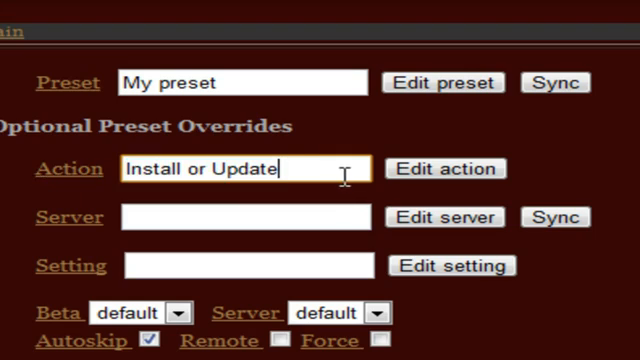